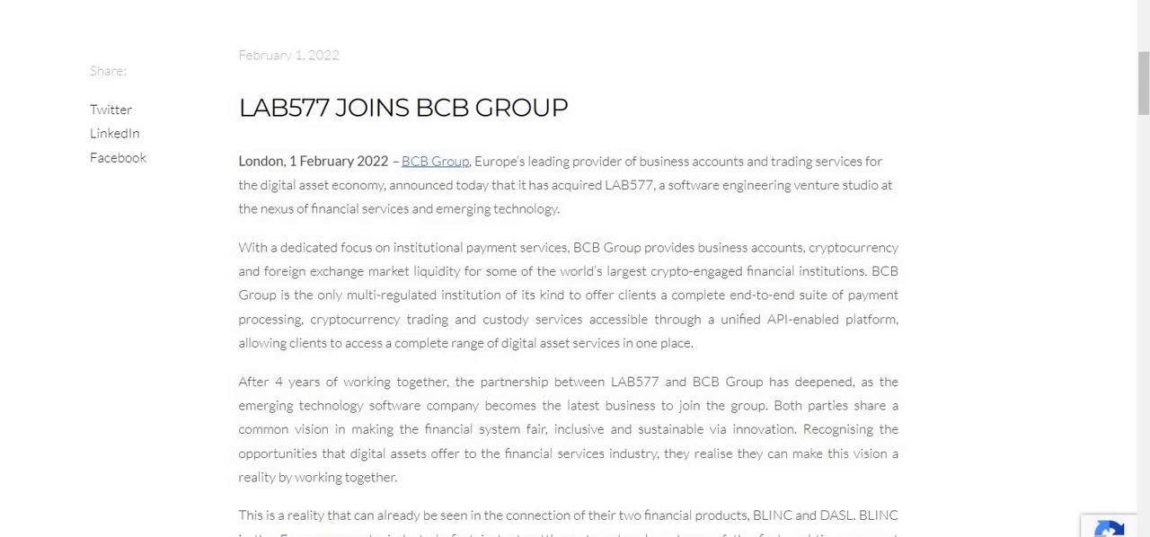
Step: Drag across the BCB Group page to reach the About Us History section
{"action": "left_click_drag", "start_coordinate": [474, 161], "coordinate": [868, 271]}
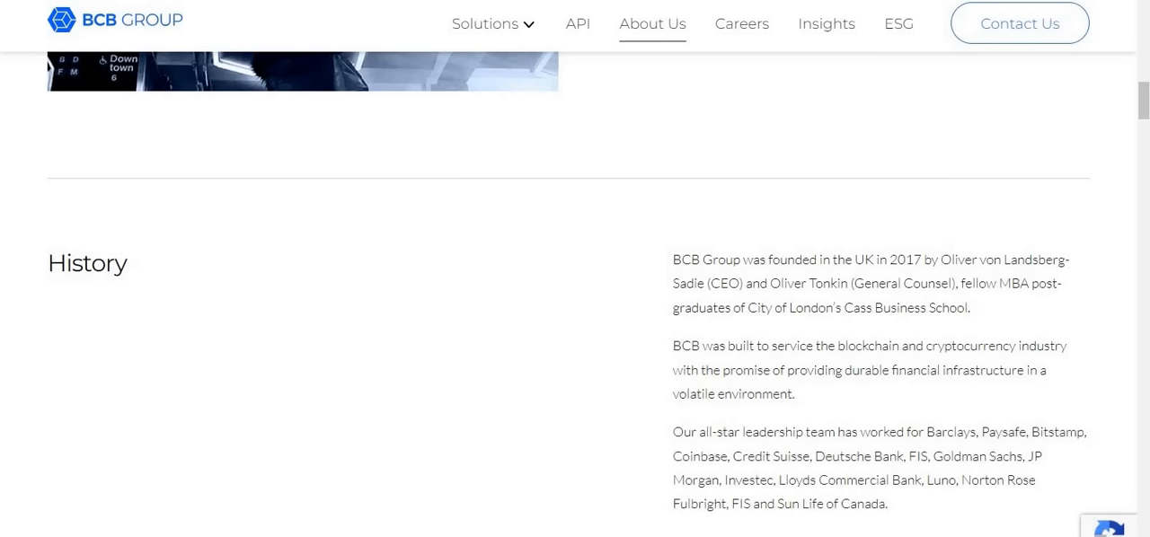
{"action": "double_click", "coordinate": [848, 480]}
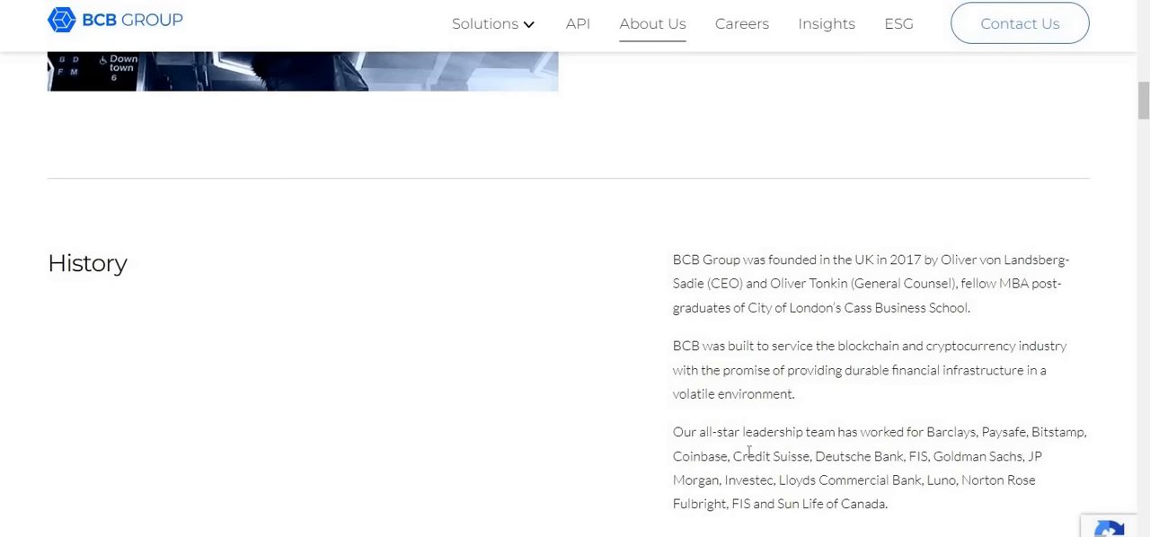
{"action": "mouse_move", "coordinate": [715, 437]}
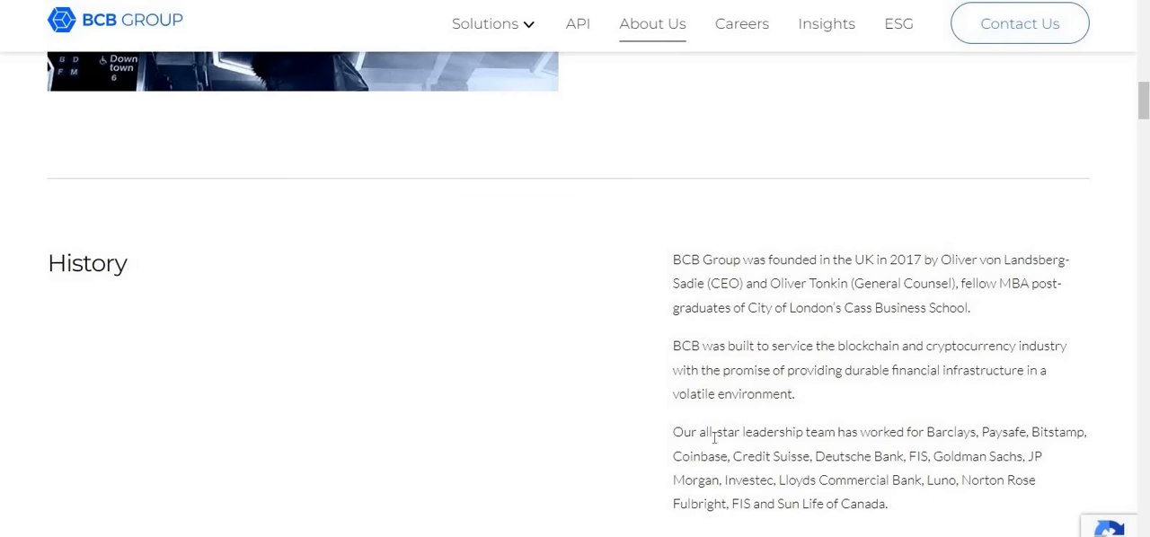
{"action": "double_click", "coordinate": [690, 457]}
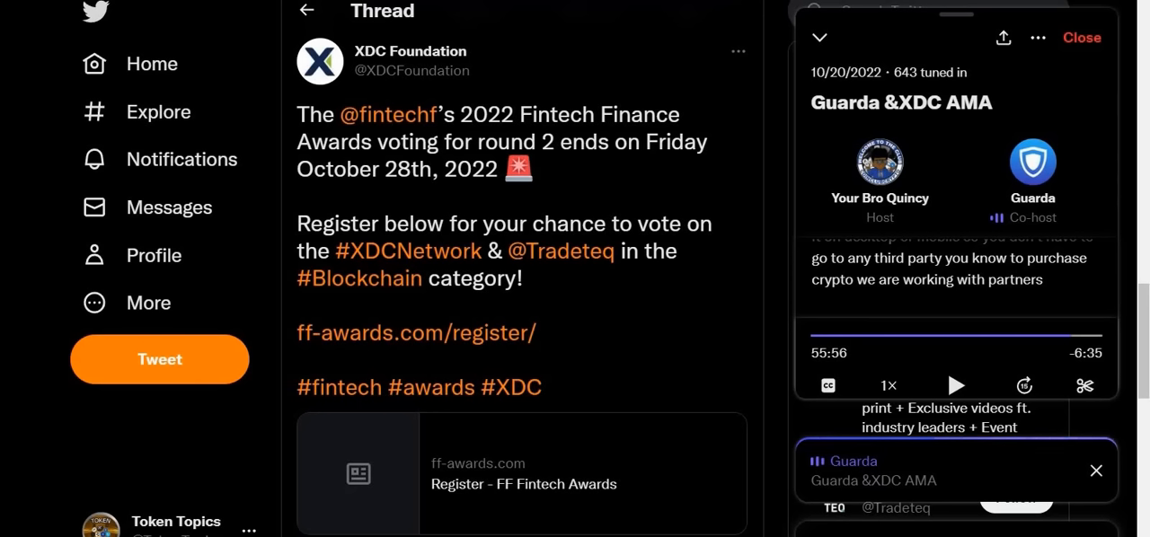
{"action": "left_click", "coordinate": [1082, 37]}
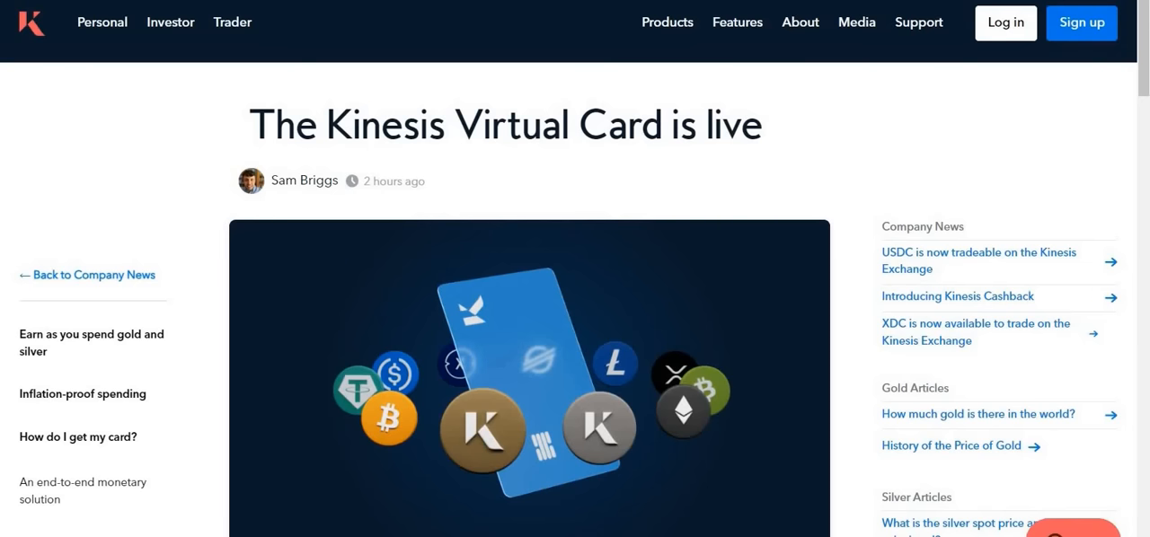
{"action": "scroll", "scroll_direction": "down", "scroll_amount": 3}
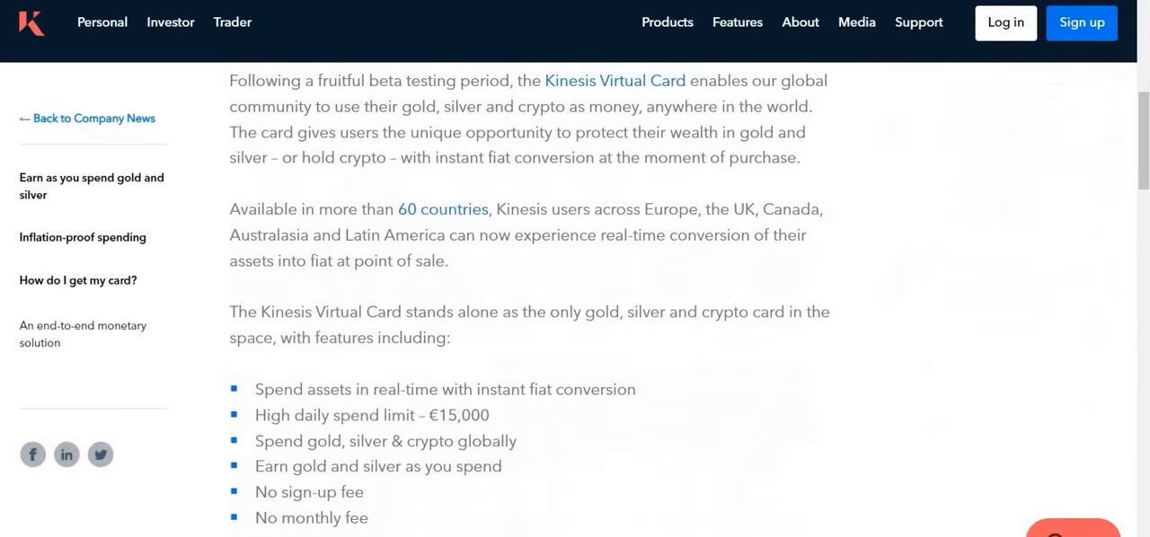
{"action": "scroll", "scroll_direction": "up", "scroll_amount": 3}
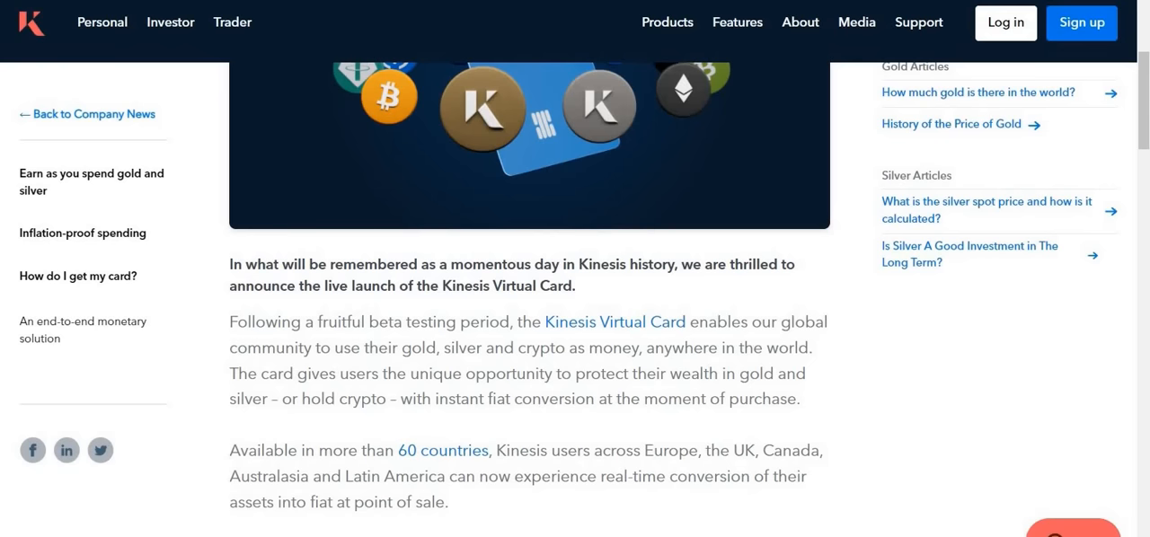
{"action": "scroll", "scroll_direction": "down", "scroll_amount": 3}
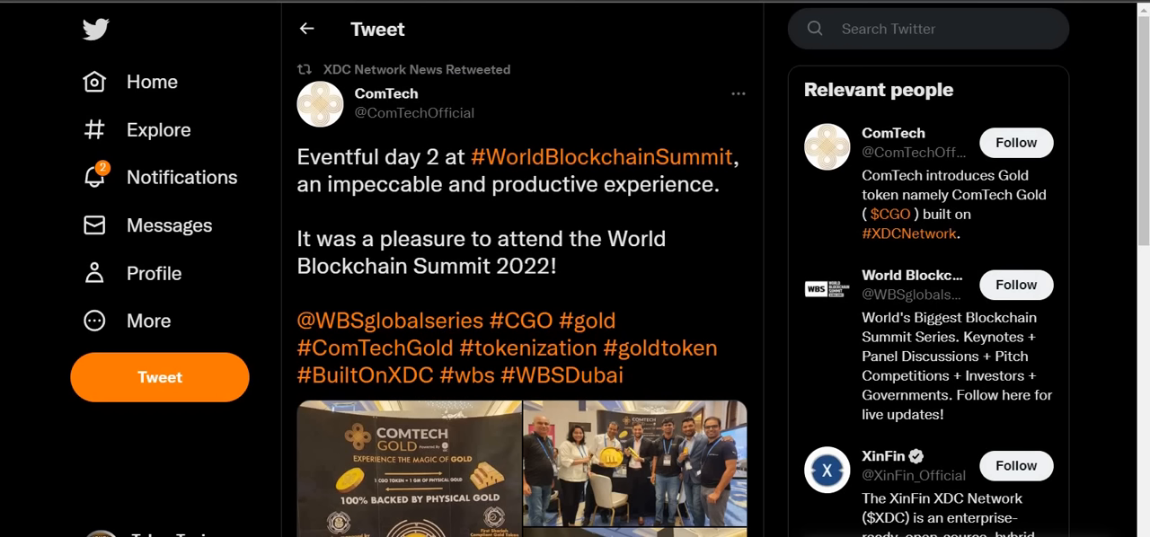
Step: Enlarge the ComTech Gold booth banner photo from the World Blockchain Summit tweet
{"action": "left_click", "coordinate": [409, 467]}
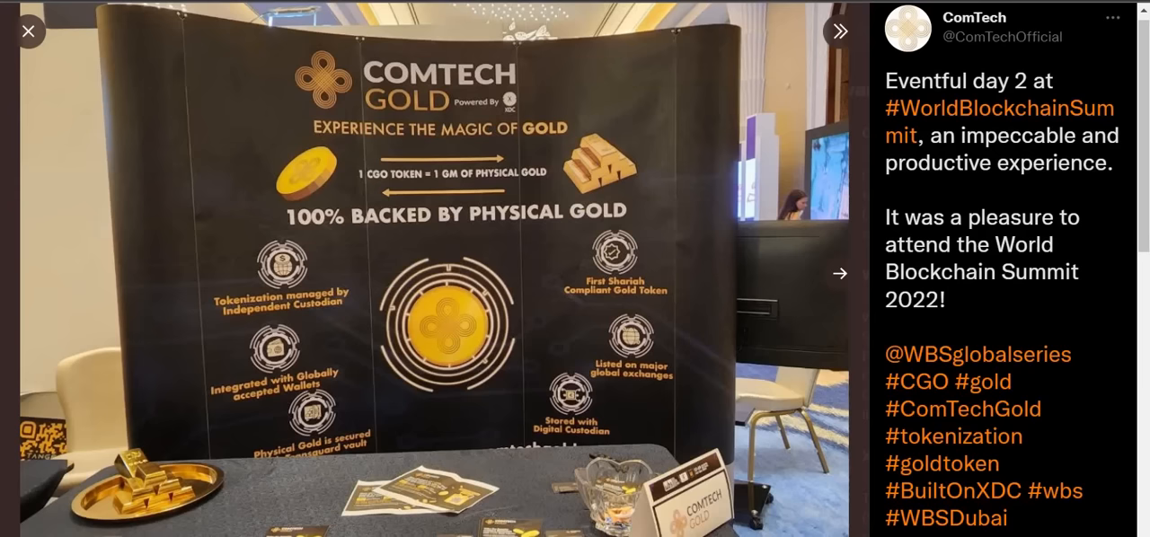